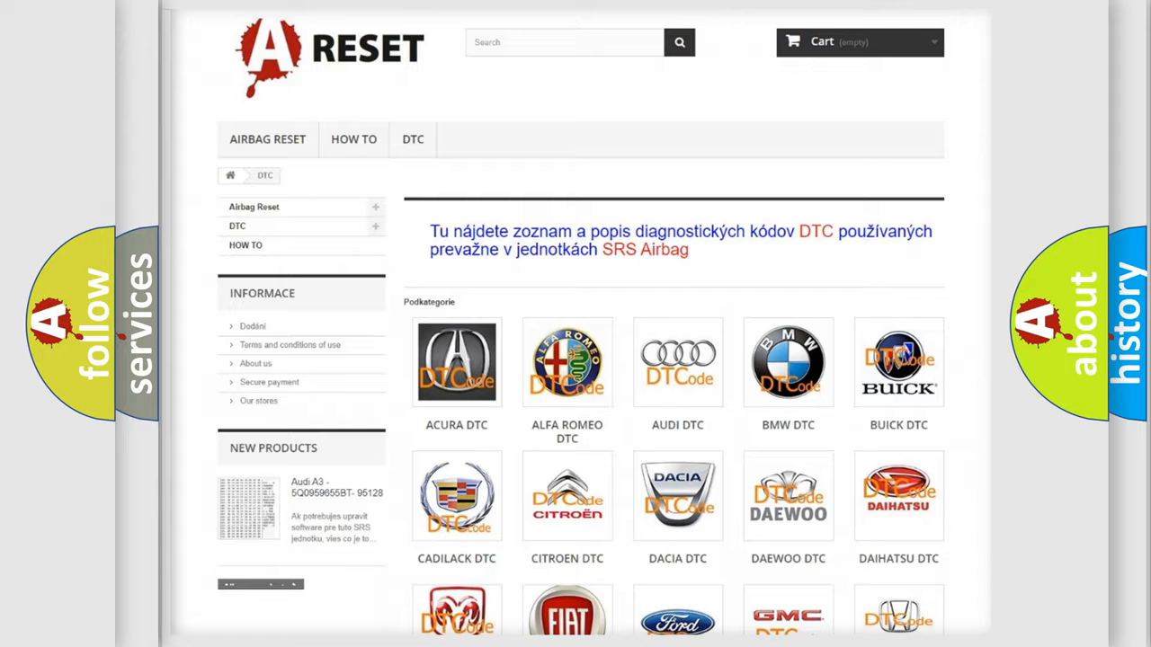
# Open the CHEVROLET DTC code list and scroll toward code B1000:35.
pyautogui.scroll(-3)
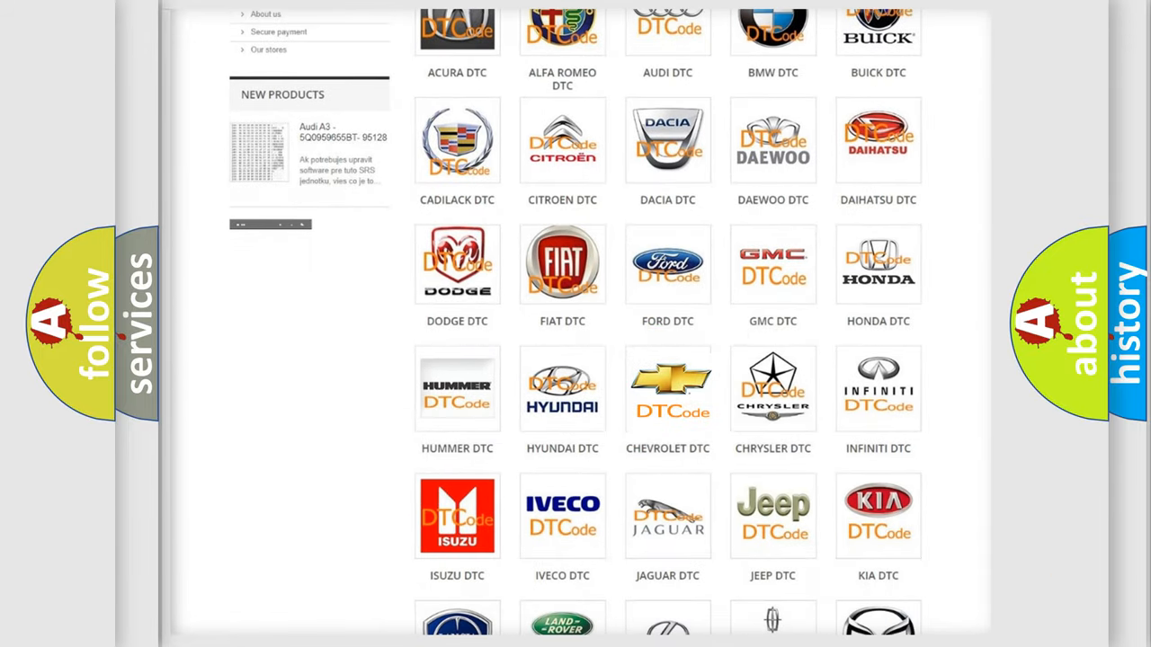
pyautogui.click(667, 389)
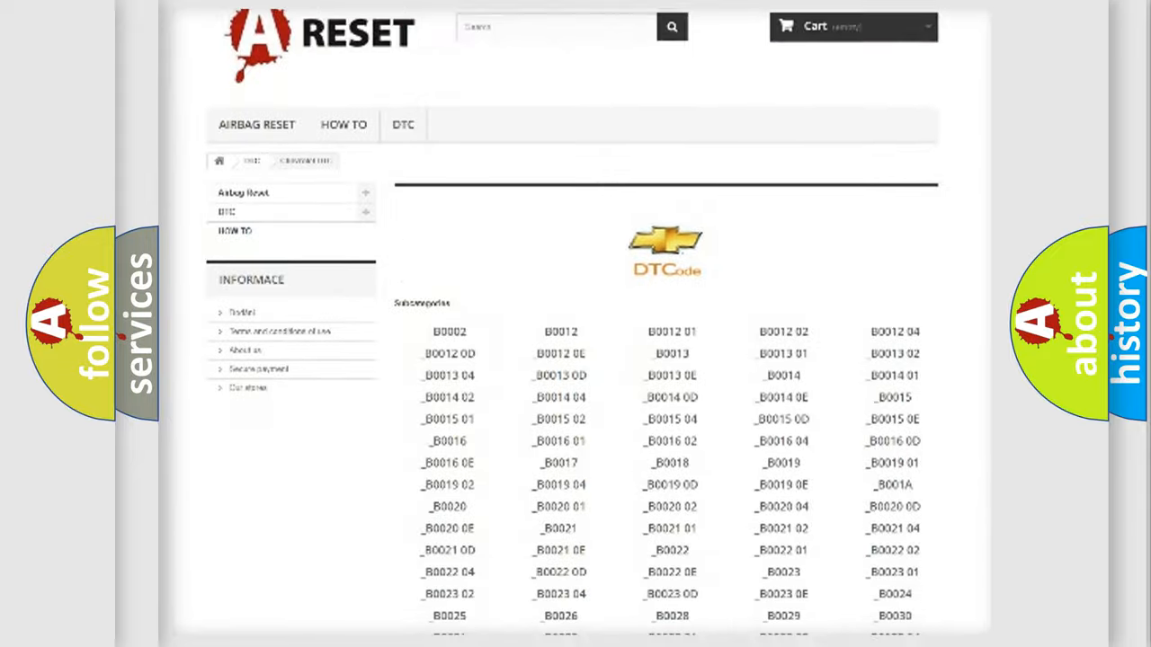
pyautogui.scroll(-3)
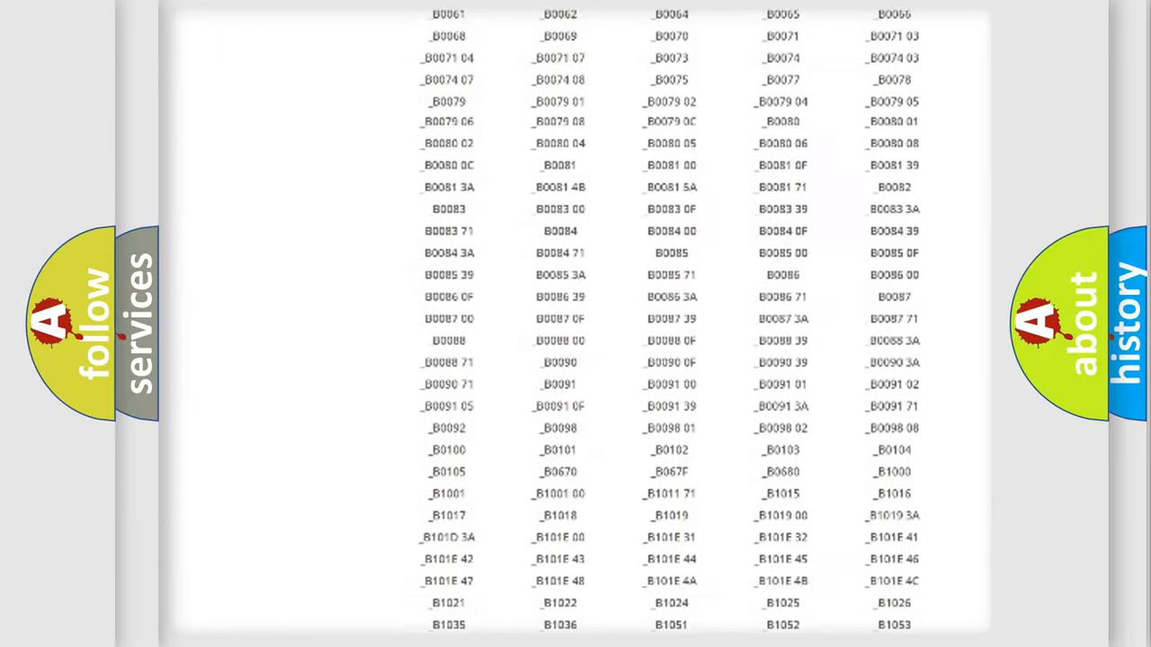
pyautogui.scroll(3)
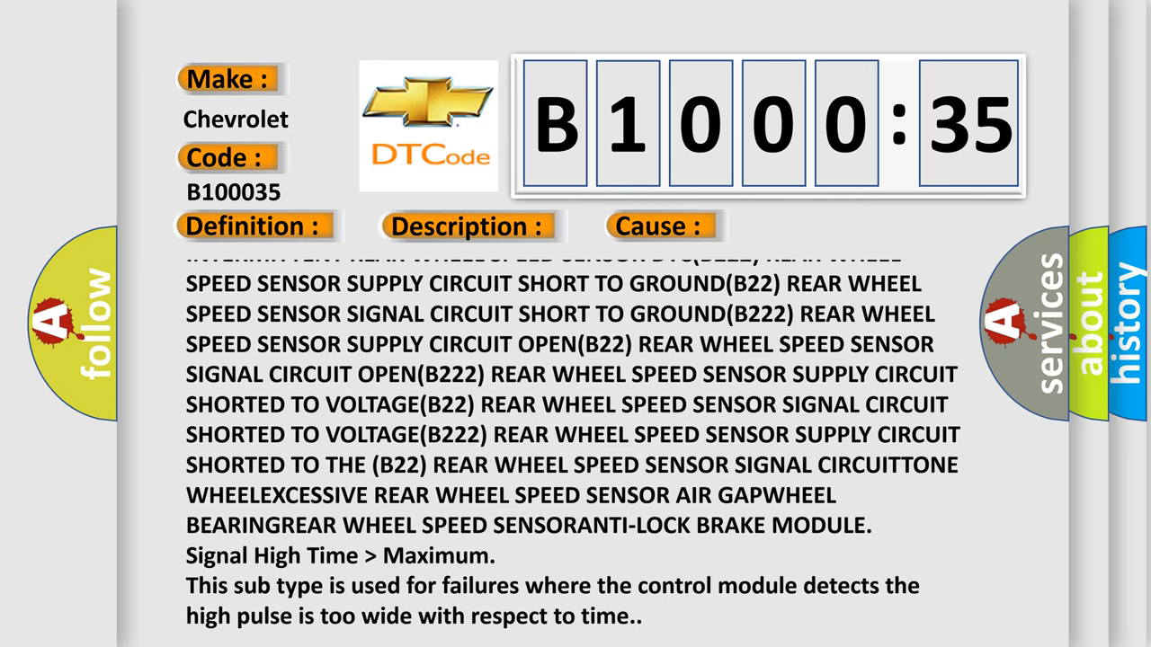
# Scroll the B1000:35 text to the high-pulse-too-wide explanation at the end.
pyautogui.scroll(3)
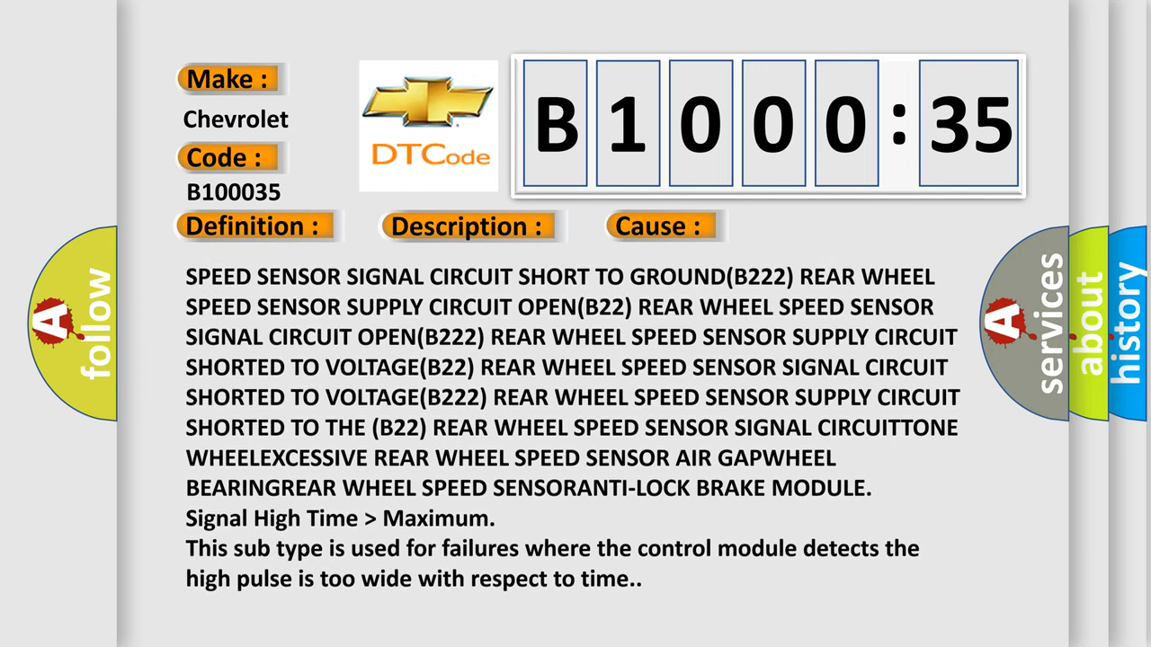
pyautogui.scroll(3)
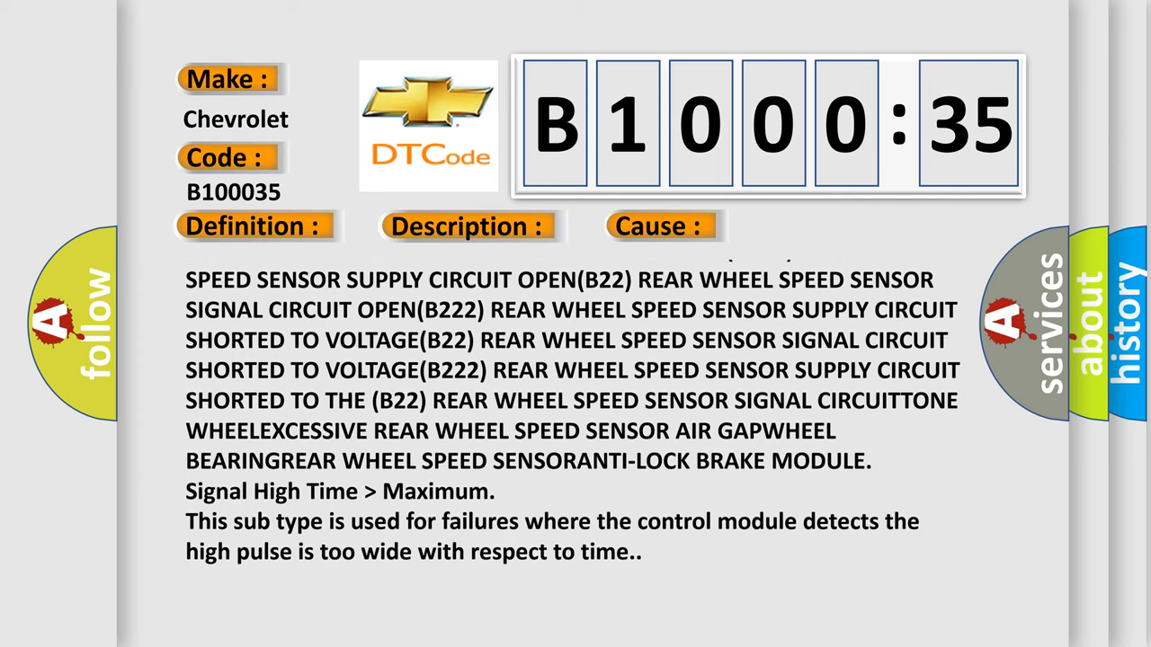
pyautogui.scroll(3)
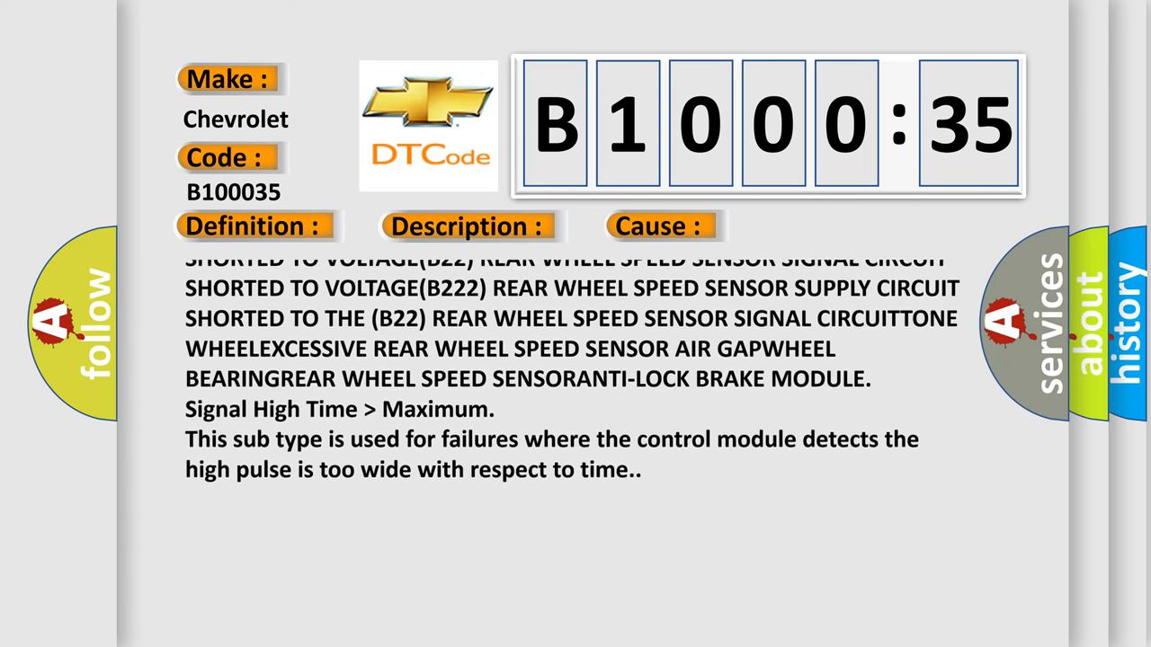
pyautogui.scroll(3)
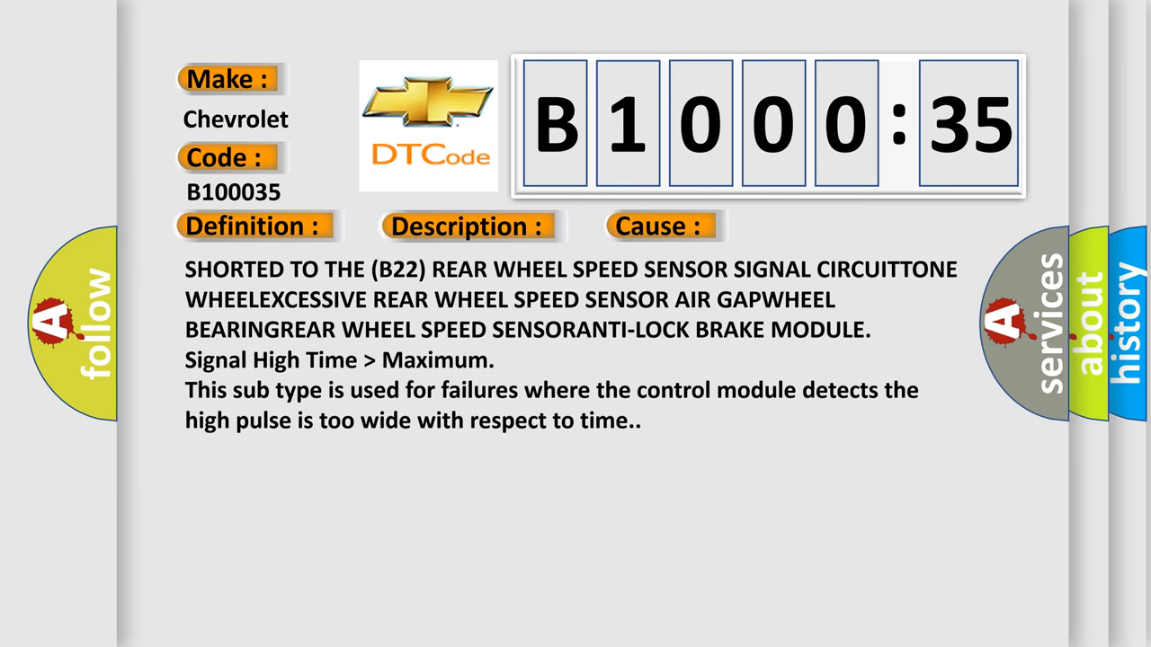
pyautogui.scroll(3)
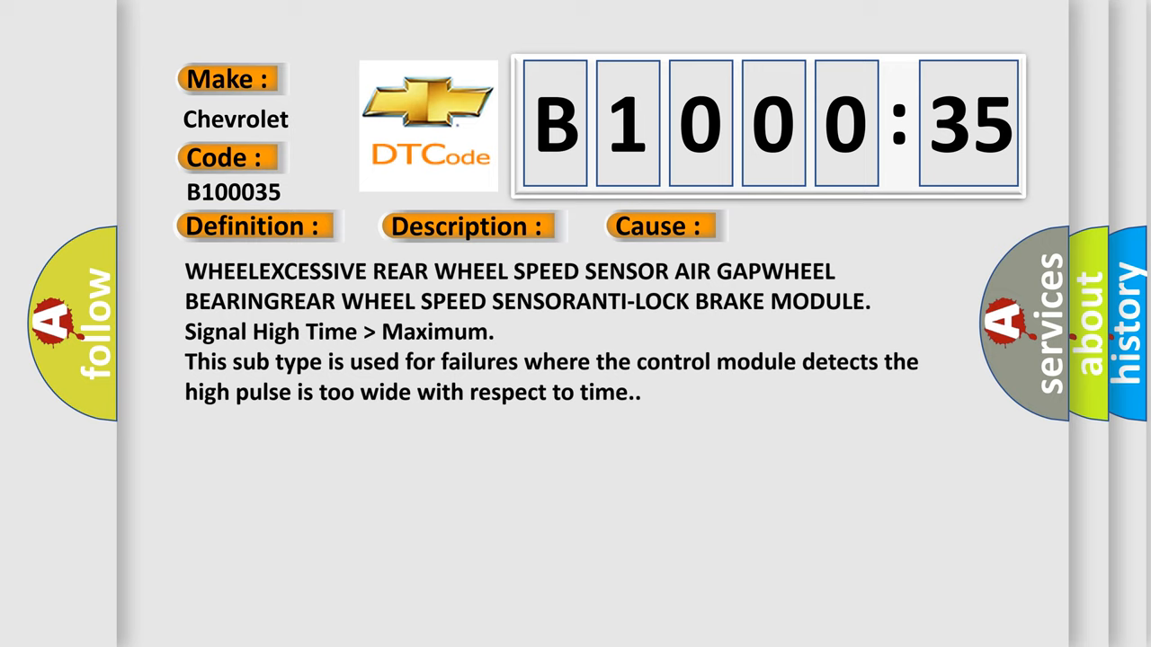
pyautogui.scroll(3)
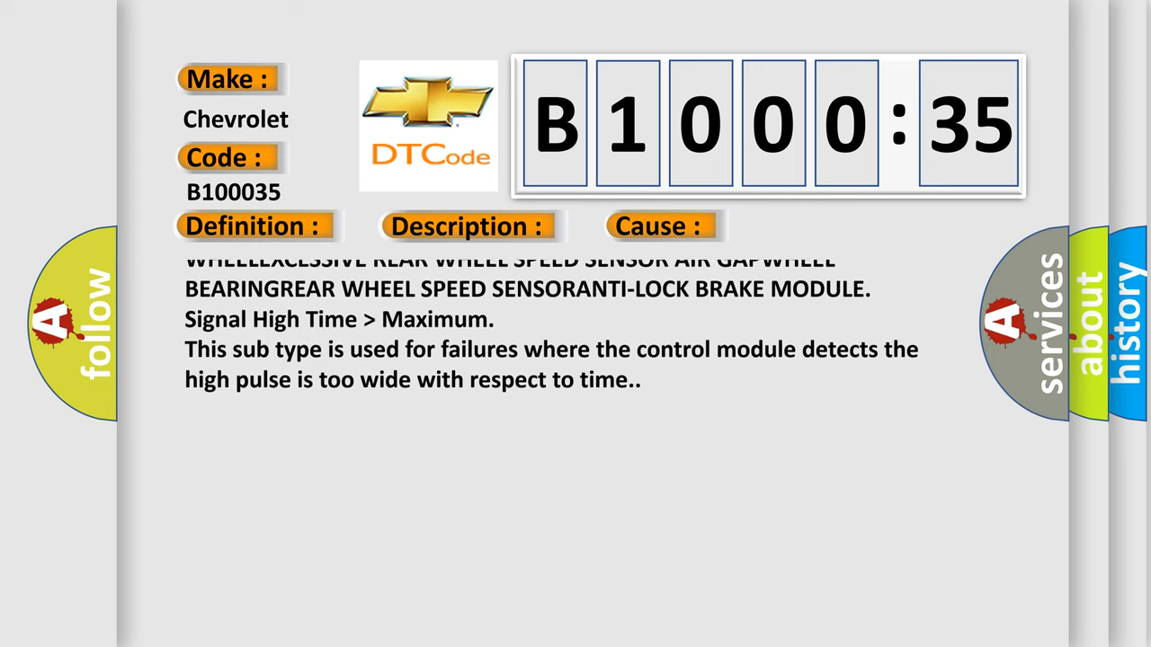